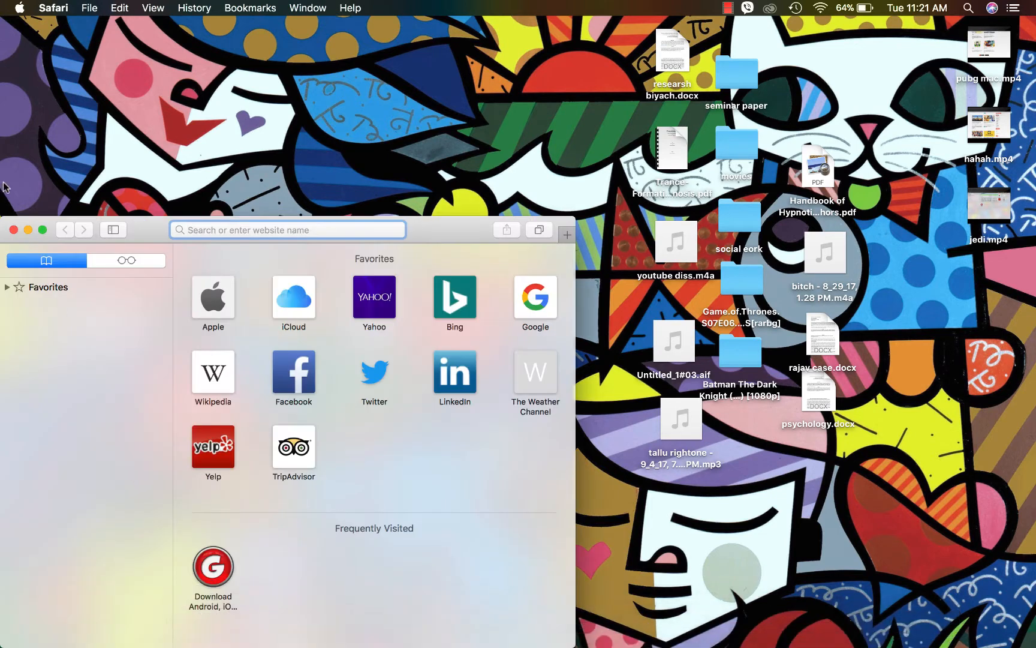
- Maximize the Safari window so the Favorites start page fills the screen
{"action": "left_click", "coordinate": [43, 229]}
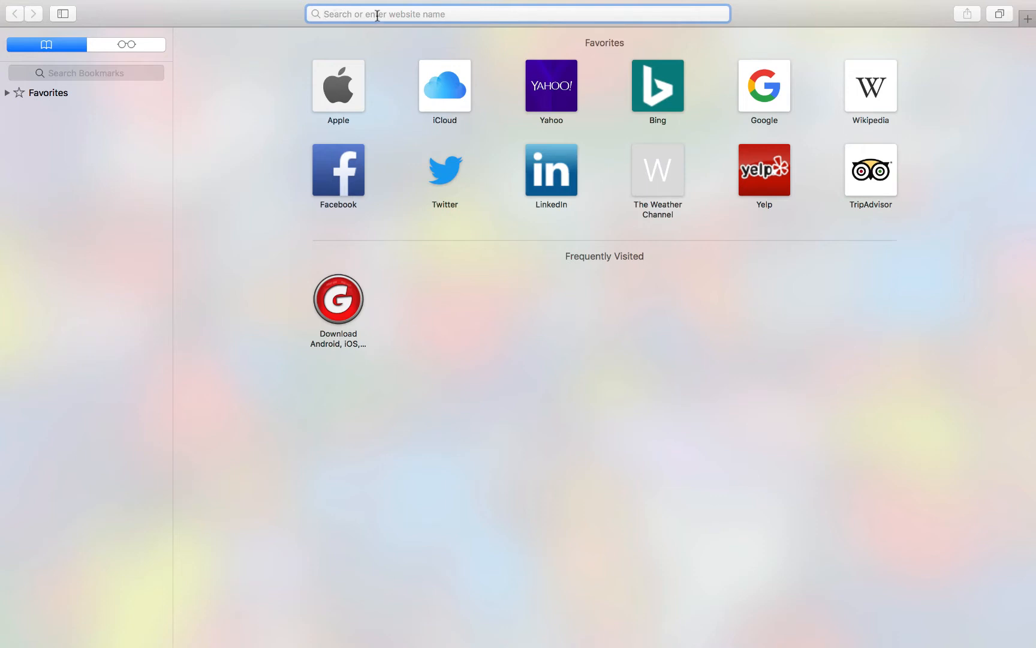
{"action": "mouse_move", "coordinate": [375, 40]}
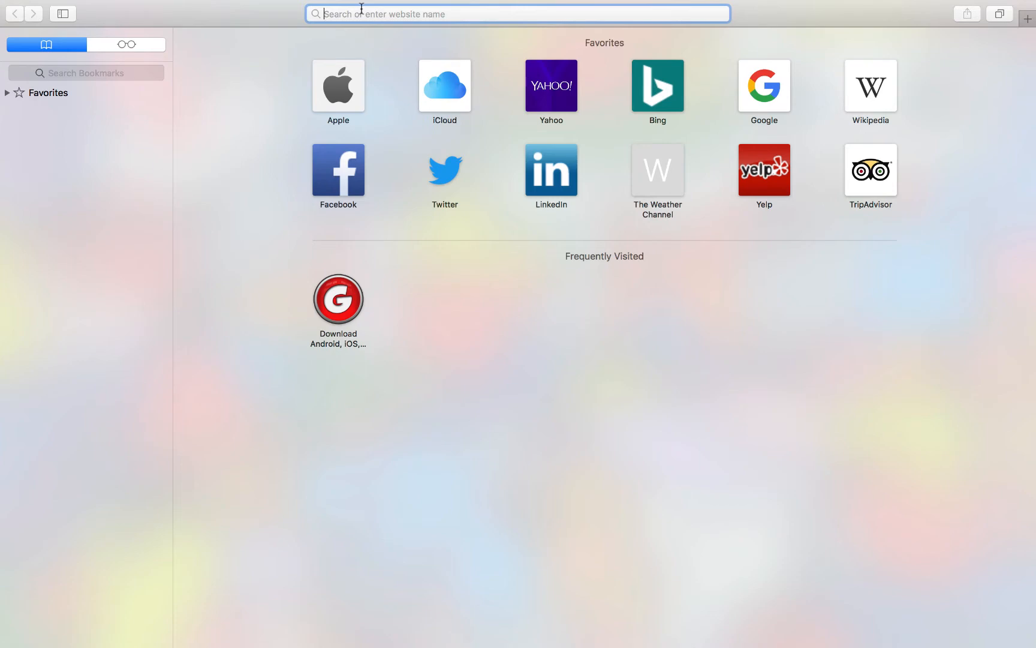
- Load letsdownloadgame.com and browse down its Game Store home page
{"action": "type", "text": "letsdownloadgame.com"}
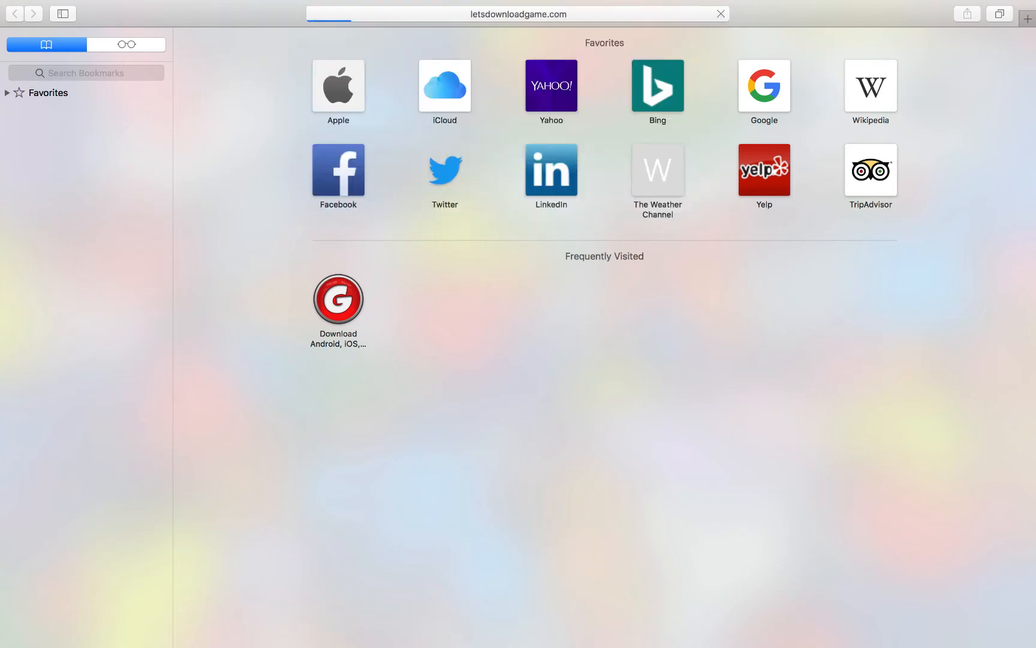
{"action": "left_click", "coordinate": [338, 296]}
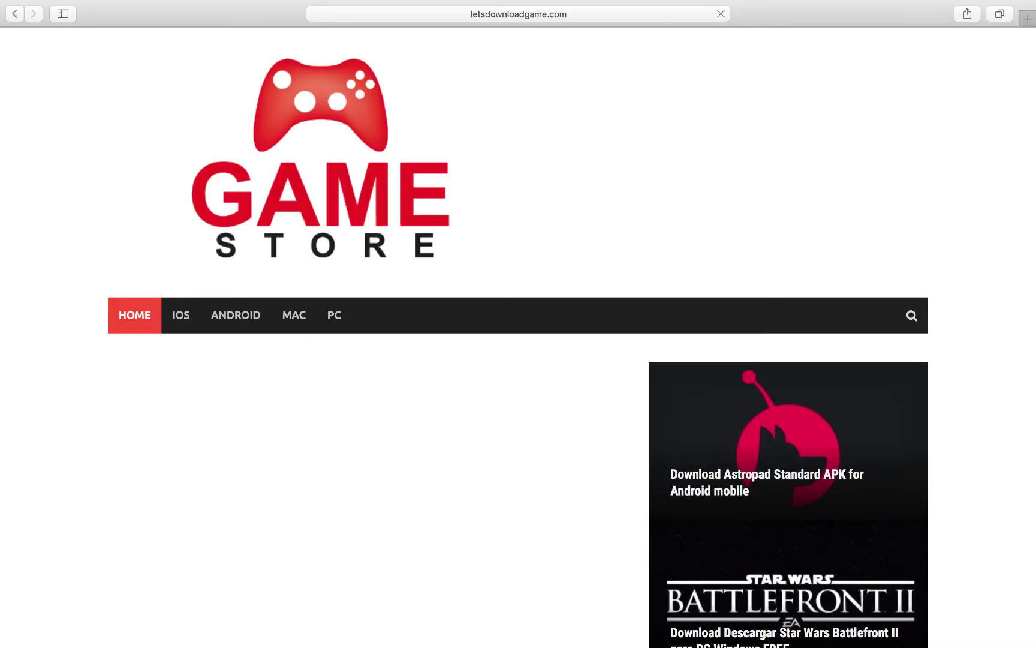
{"action": "scroll", "scroll_direction": "down", "scroll_amount": 3}
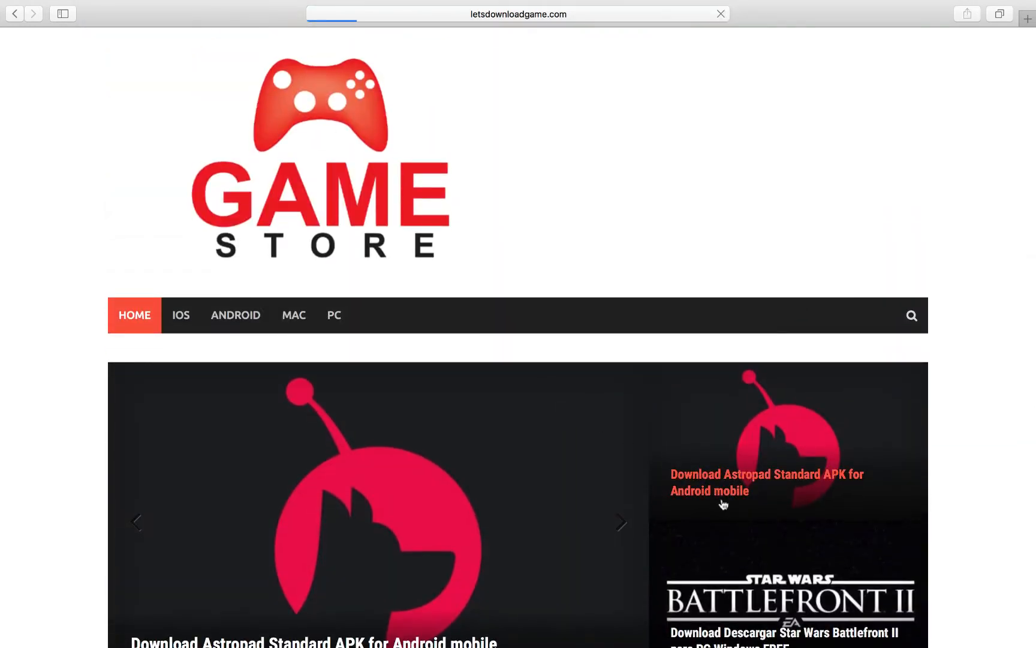
- Open the 'Download Astropad Standard APK for Android mobile' post and scroll to its Download button
{"action": "left_click", "coordinate": [766, 481]}
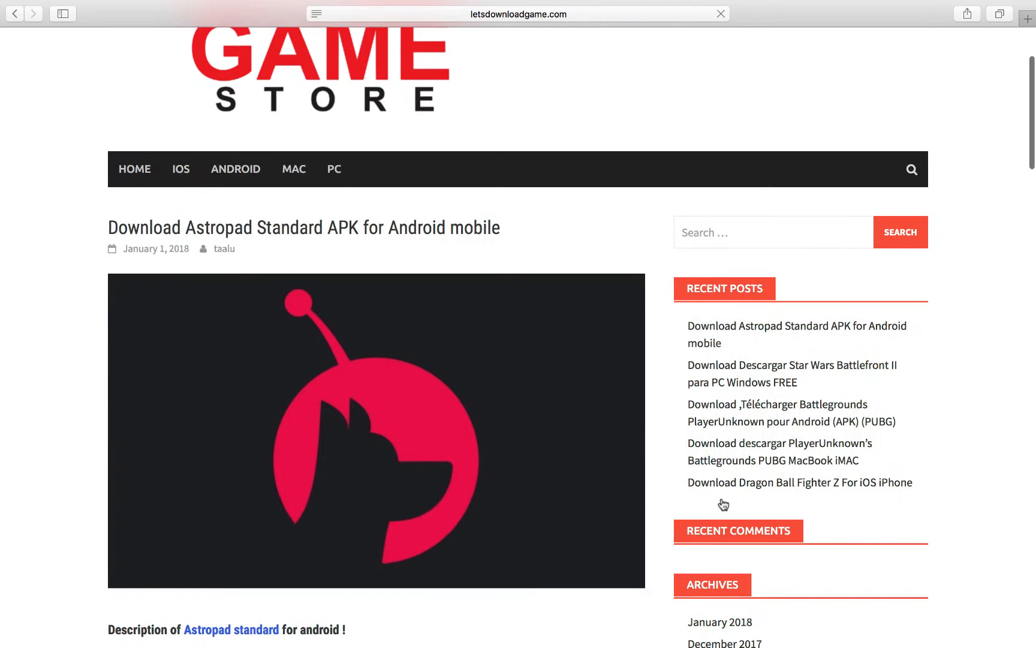
{"action": "scroll", "scroll_direction": "down", "scroll_amount": 3}
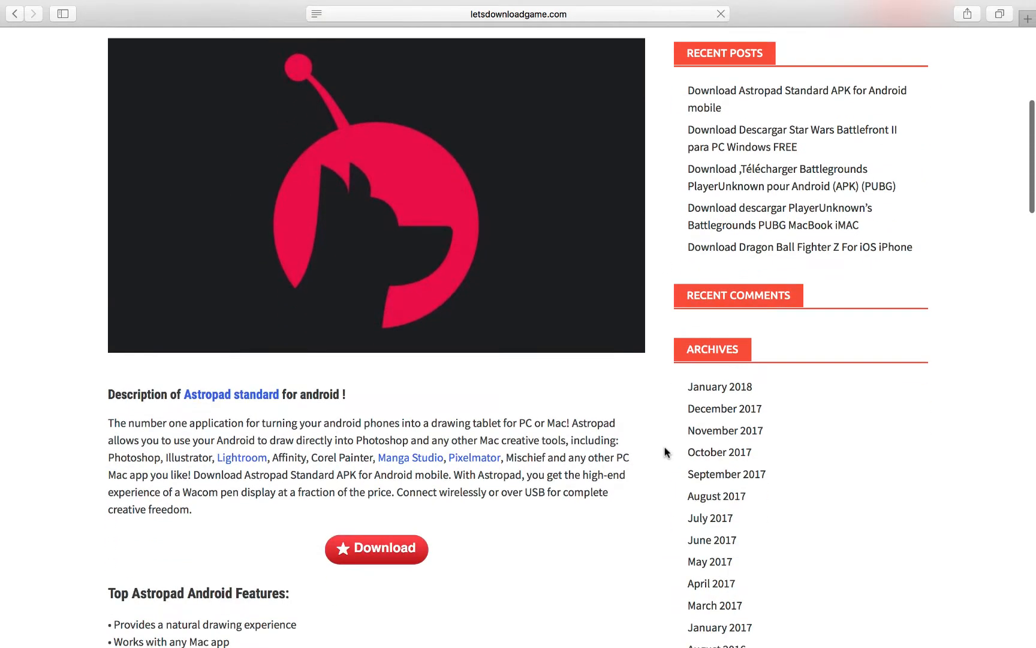
{"action": "scroll", "scroll_direction": "up", "scroll_amount": 3}
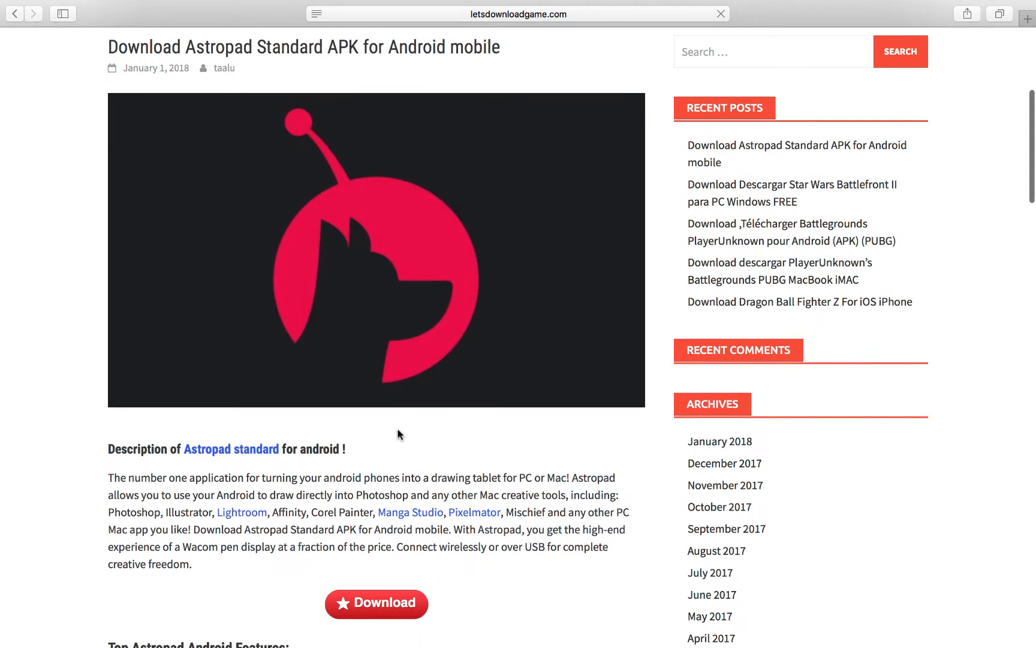
{"action": "mouse_move", "coordinate": [372, 573]}
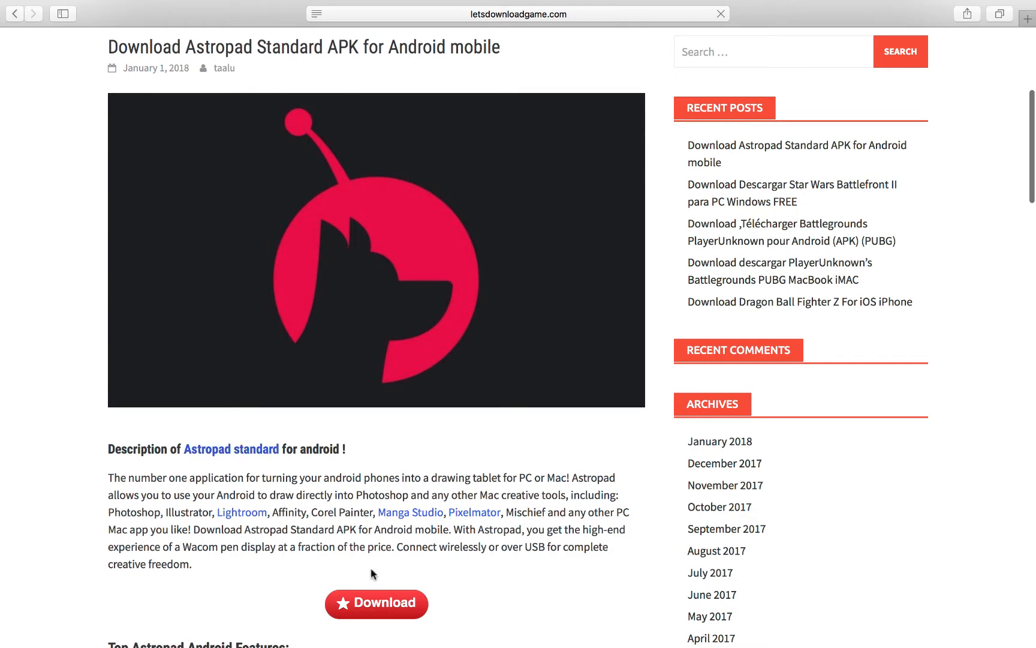
{"action": "mouse_move", "coordinate": [478, 602]}
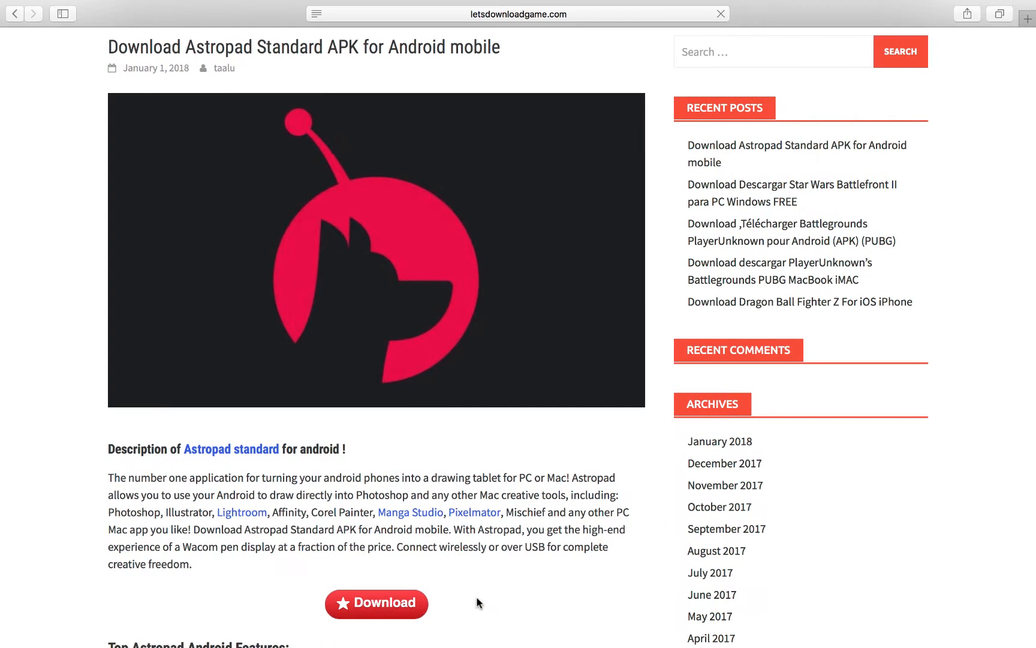
{"action": "scroll", "scroll_direction": "down", "scroll_amount": 3}
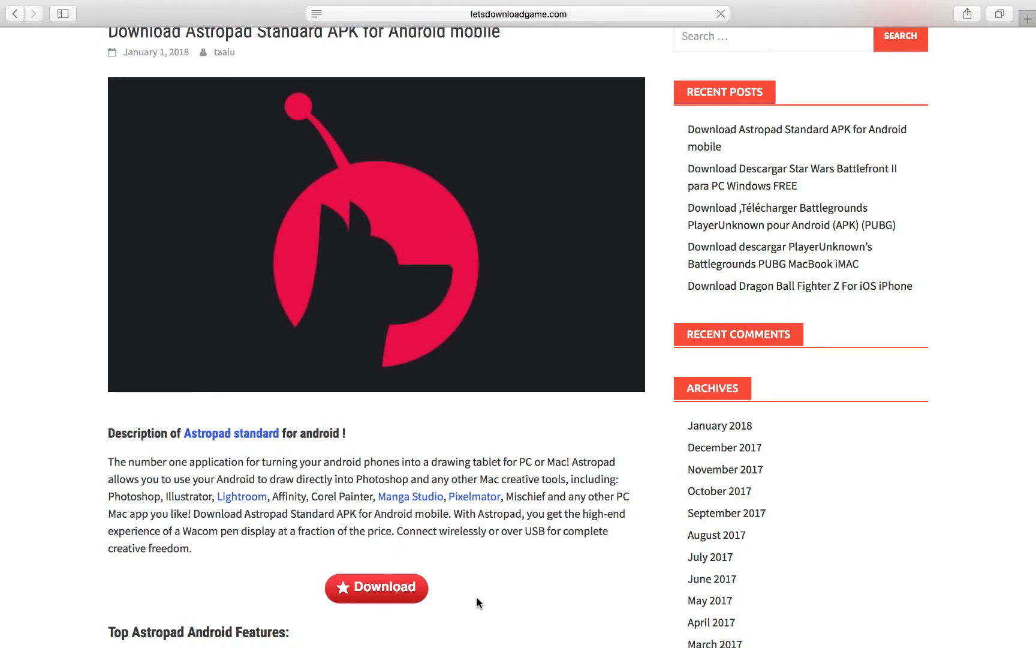
{"action": "scroll", "scroll_direction": "down", "scroll_amount": 3}
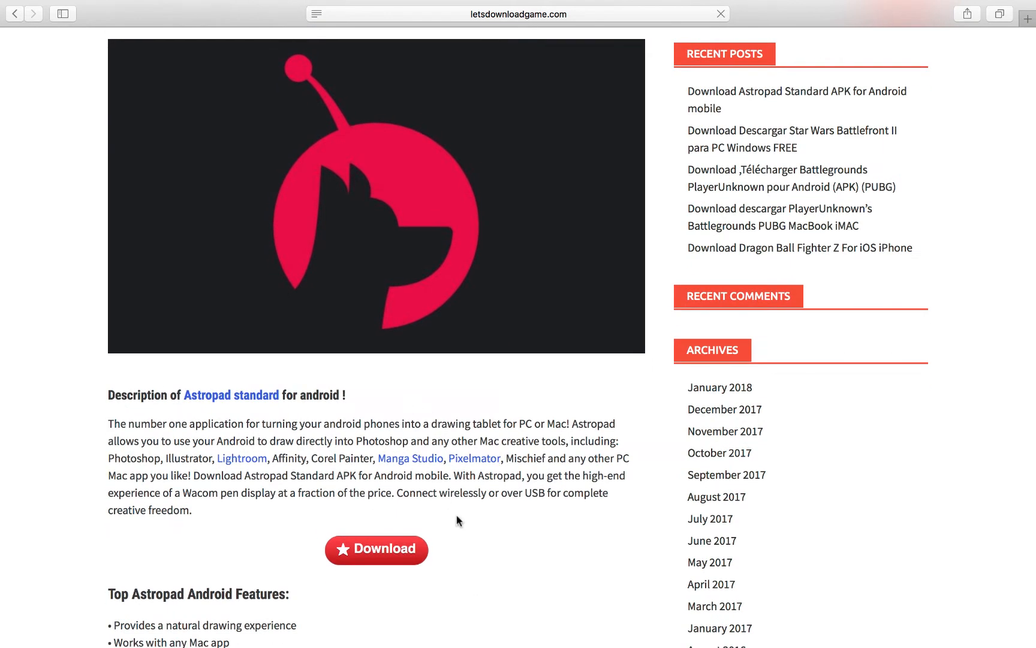
{"action": "mouse_move", "coordinate": [468, 523]}
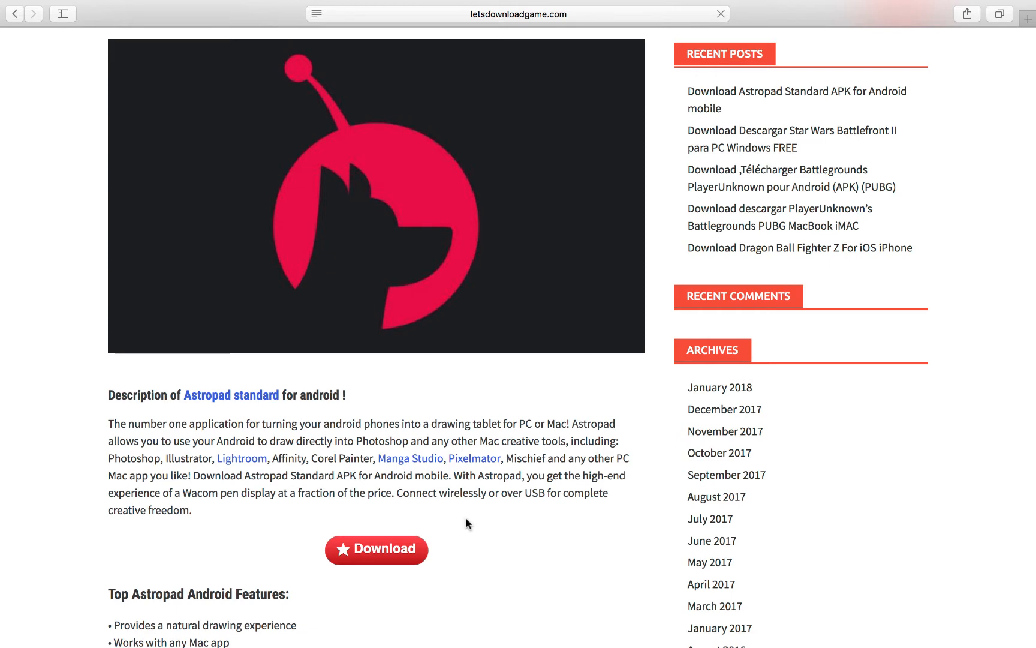
{"action": "scroll", "scroll_direction": "down", "scroll_amount": 3}
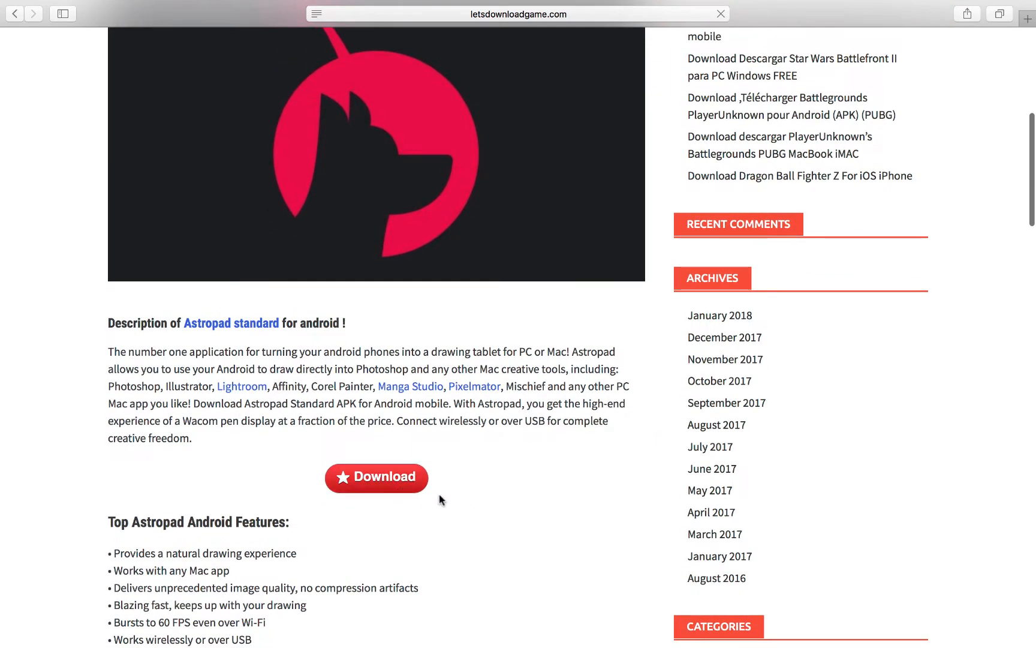
{"action": "scroll", "scroll_direction": "down", "scroll_amount": 3}
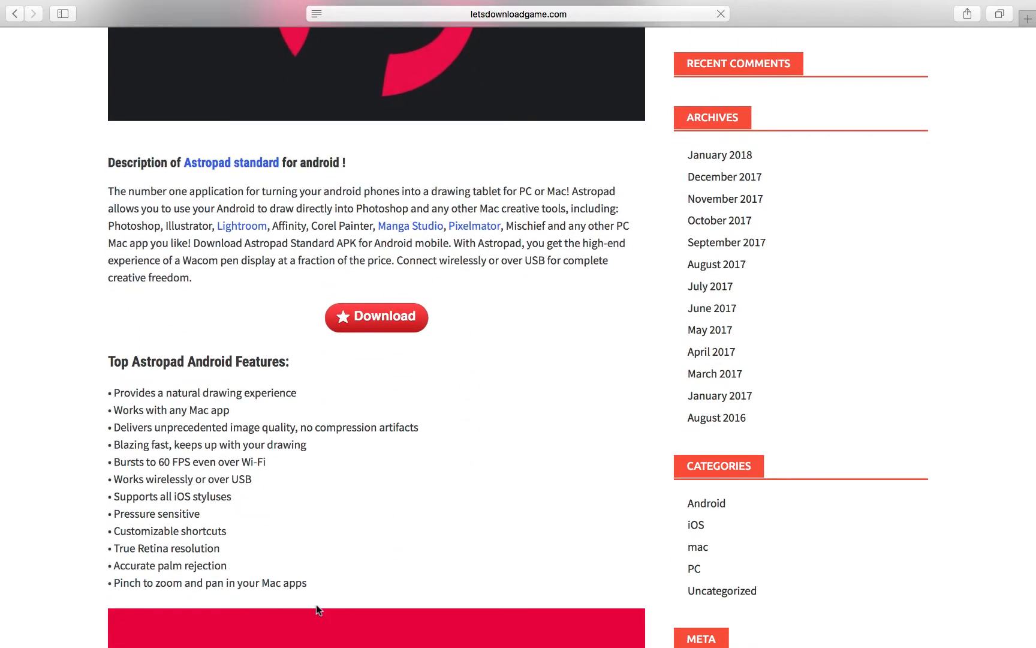
{"action": "scroll", "scroll_direction": "down", "scroll_amount": 3}
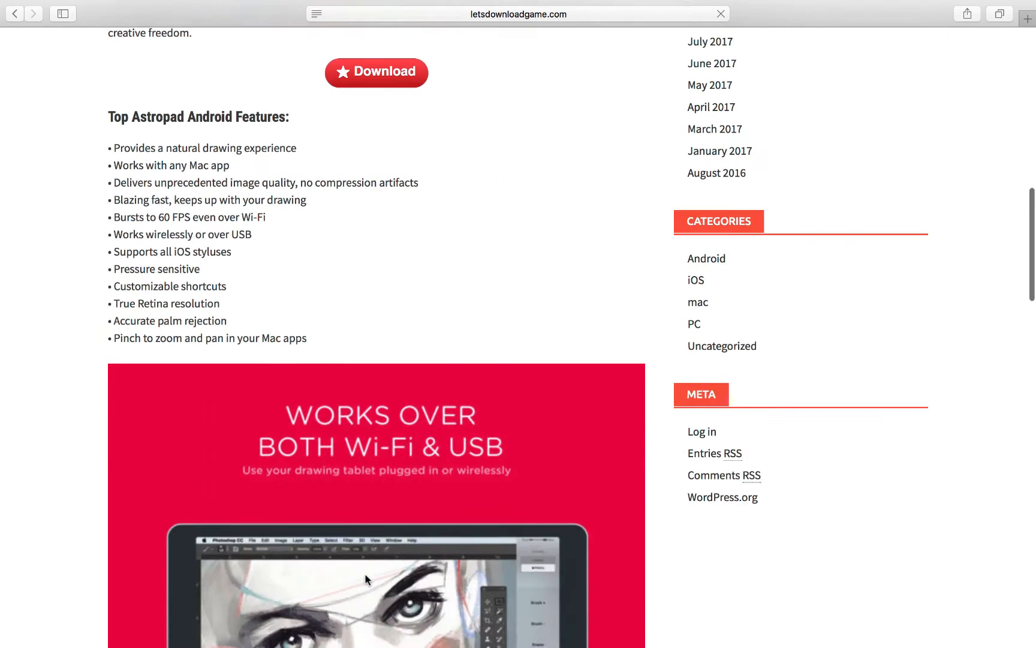
{"action": "scroll", "scroll_direction": "down", "scroll_amount": 3}
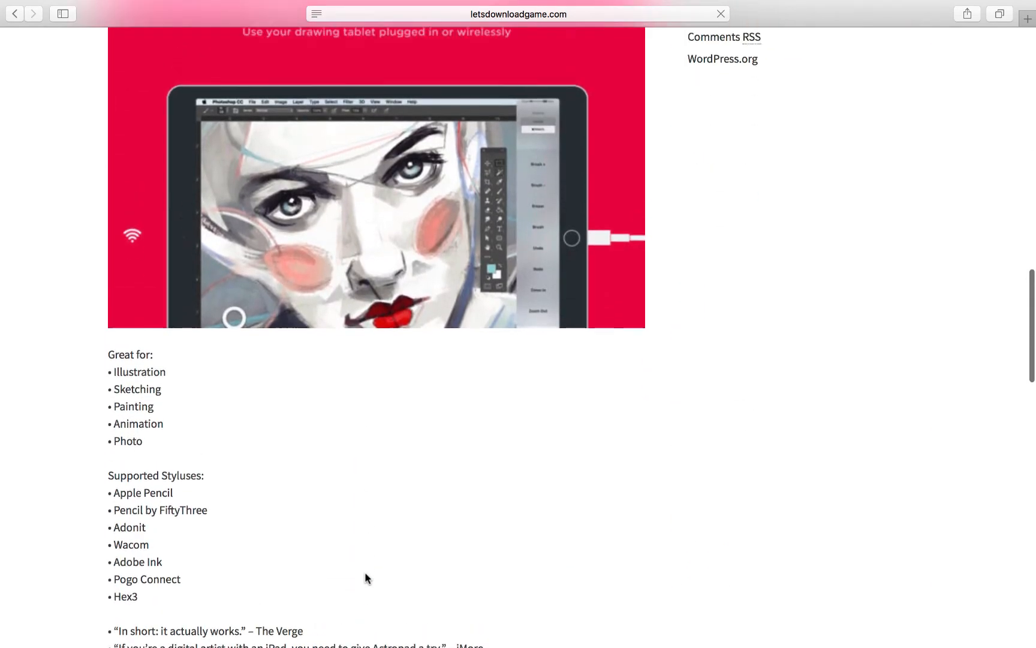
{"action": "scroll", "scroll_direction": "down", "scroll_amount": 3}
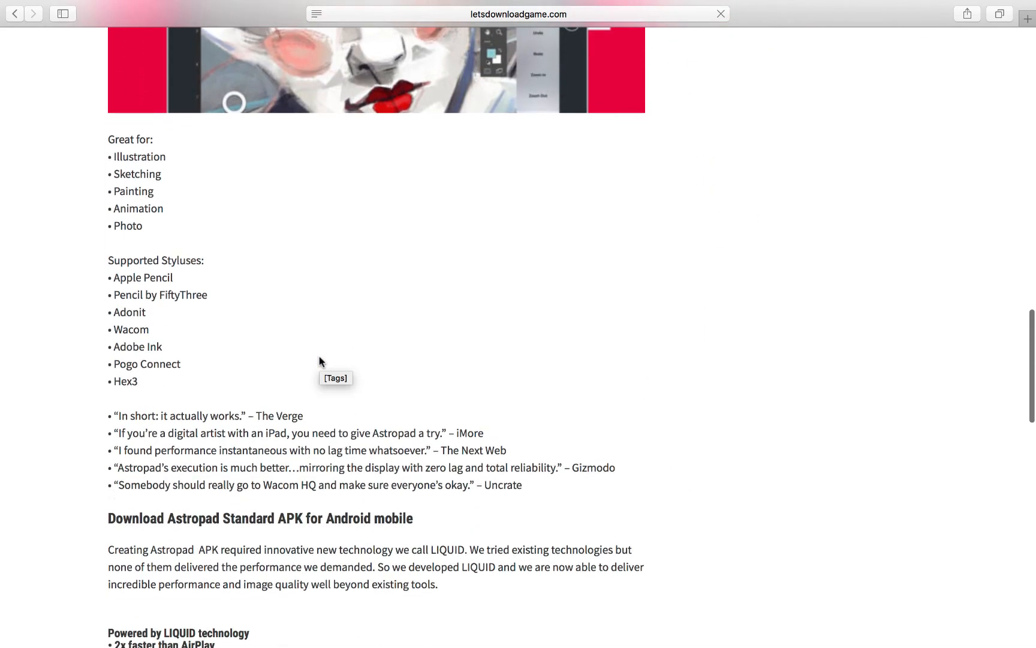
{"action": "scroll", "scroll_direction": "down", "scroll_amount": 3}
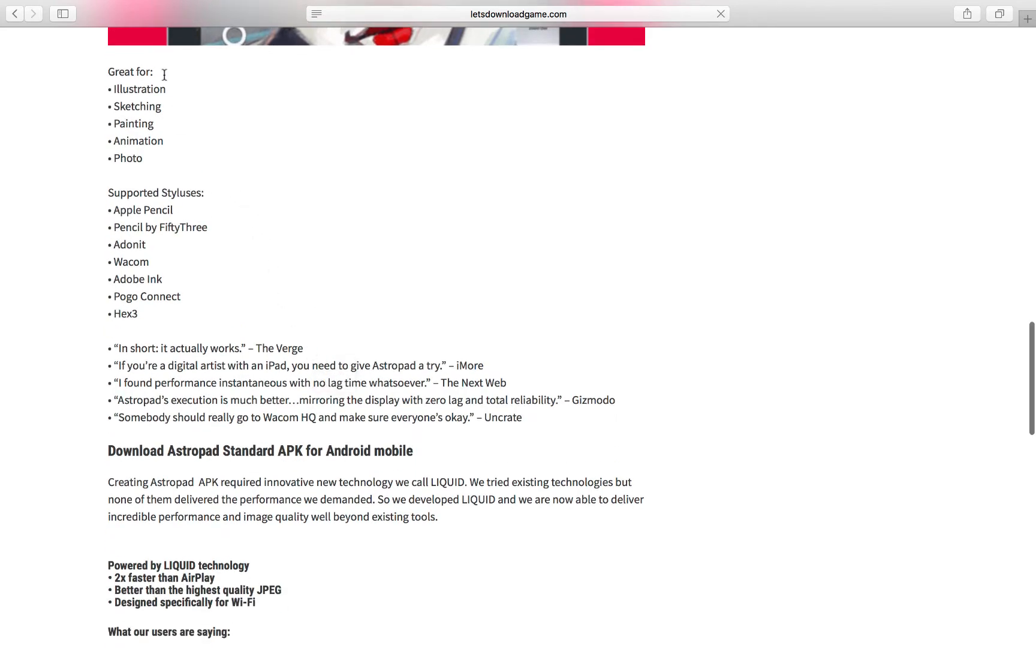
{"action": "scroll", "scroll_direction": "down", "scroll_amount": 3}
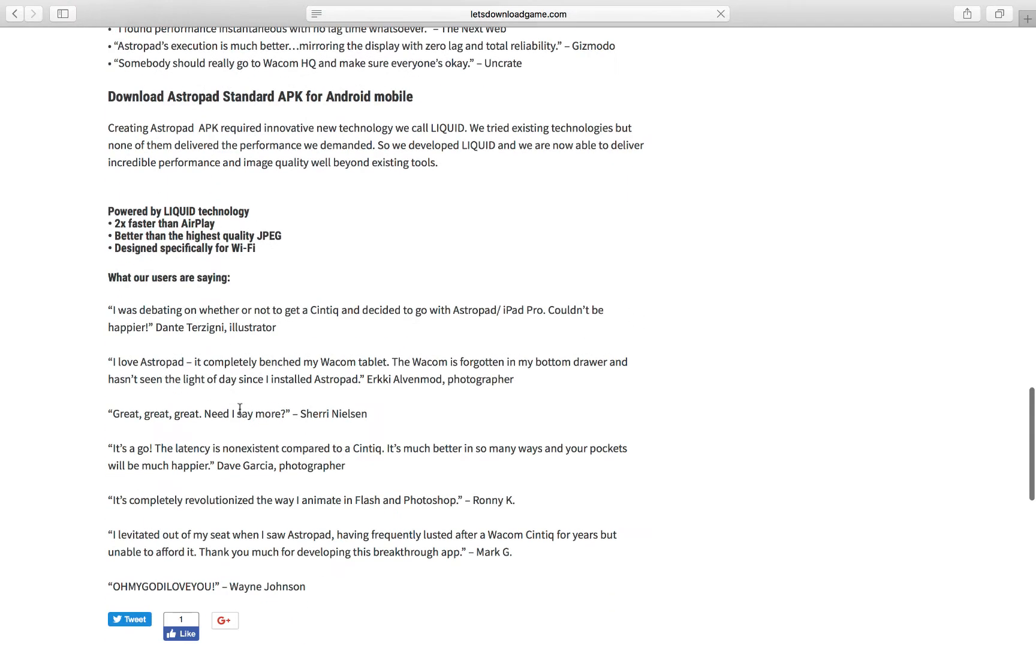
{"action": "scroll", "scroll_direction": "down", "scroll_amount": 3}
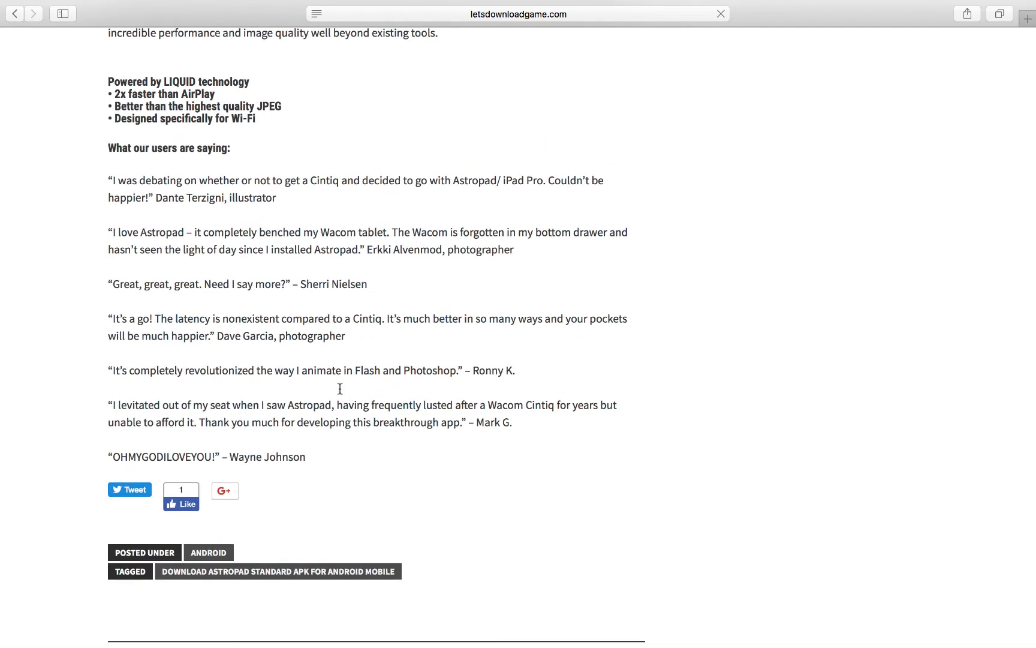
{"action": "scroll", "scroll_direction": "up", "scroll_amount": 3}
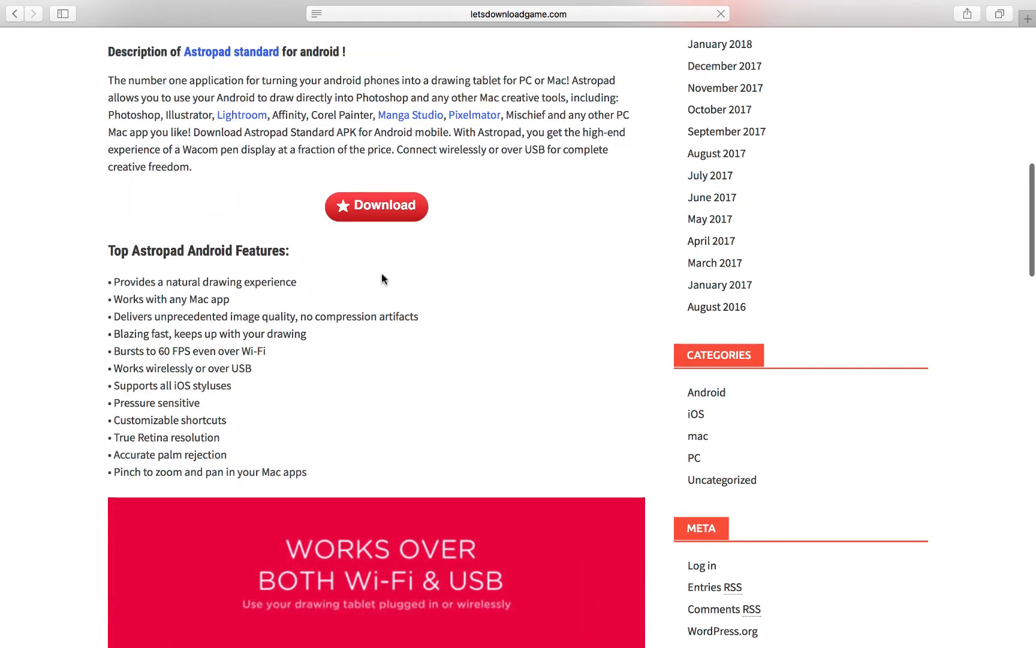
{"action": "scroll", "scroll_direction": "up", "scroll_amount": 3}
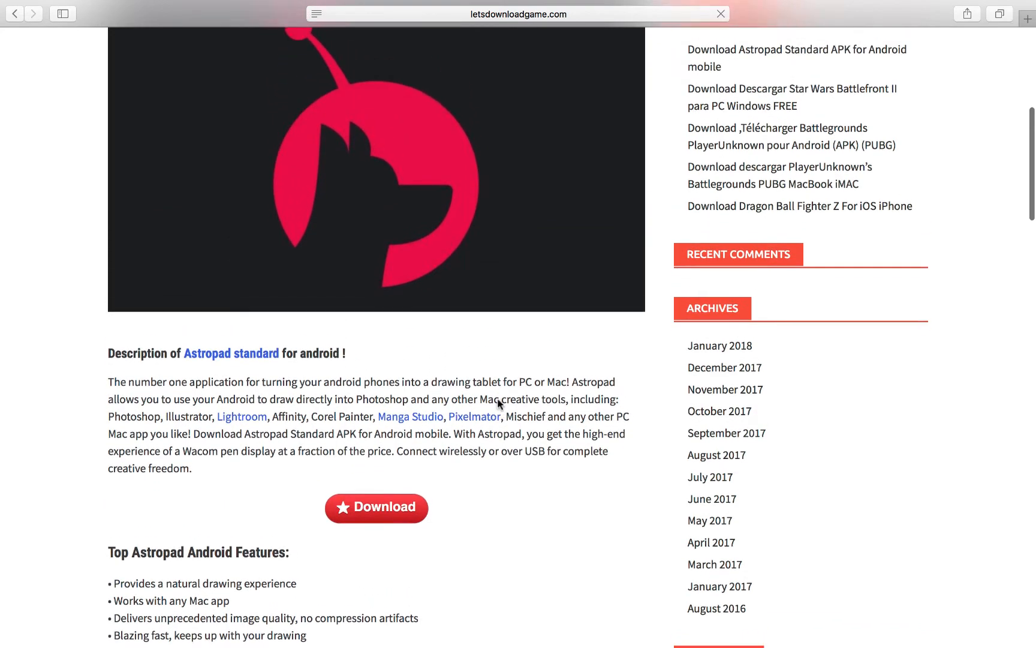
{"action": "scroll", "scroll_direction": "up", "scroll_amount": 3}
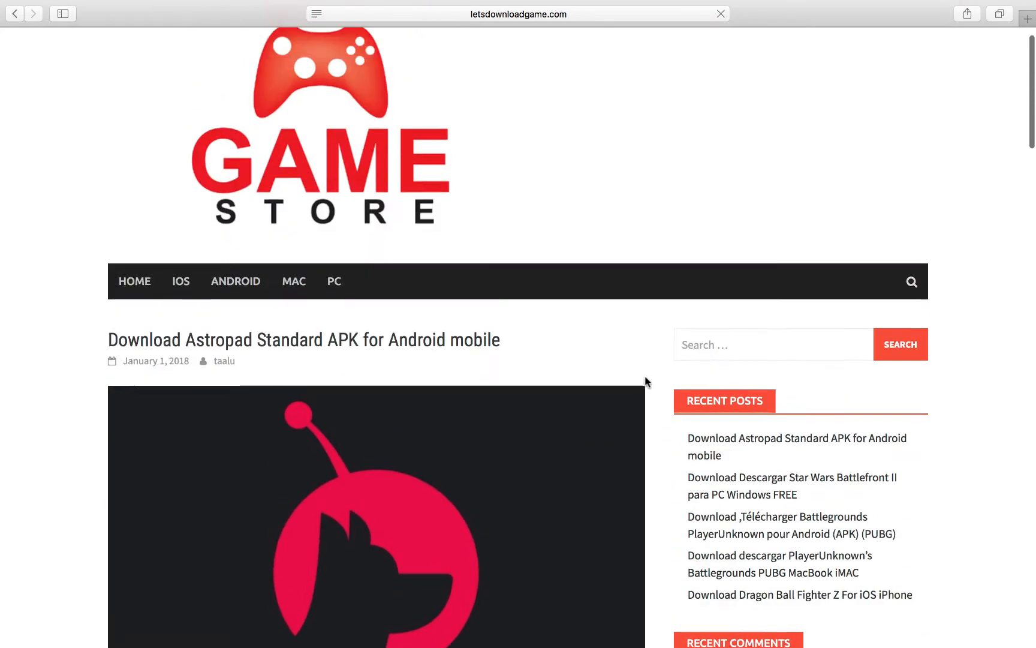
{"action": "scroll", "scroll_direction": "down", "scroll_amount": 3}
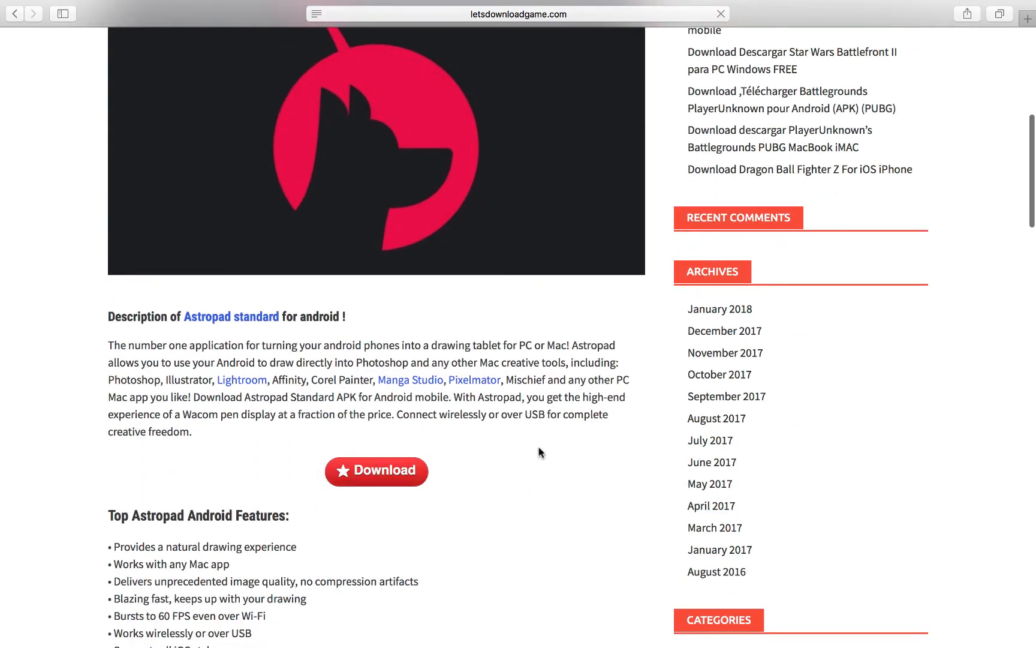
{"action": "mouse_move", "coordinate": [256, 453]}
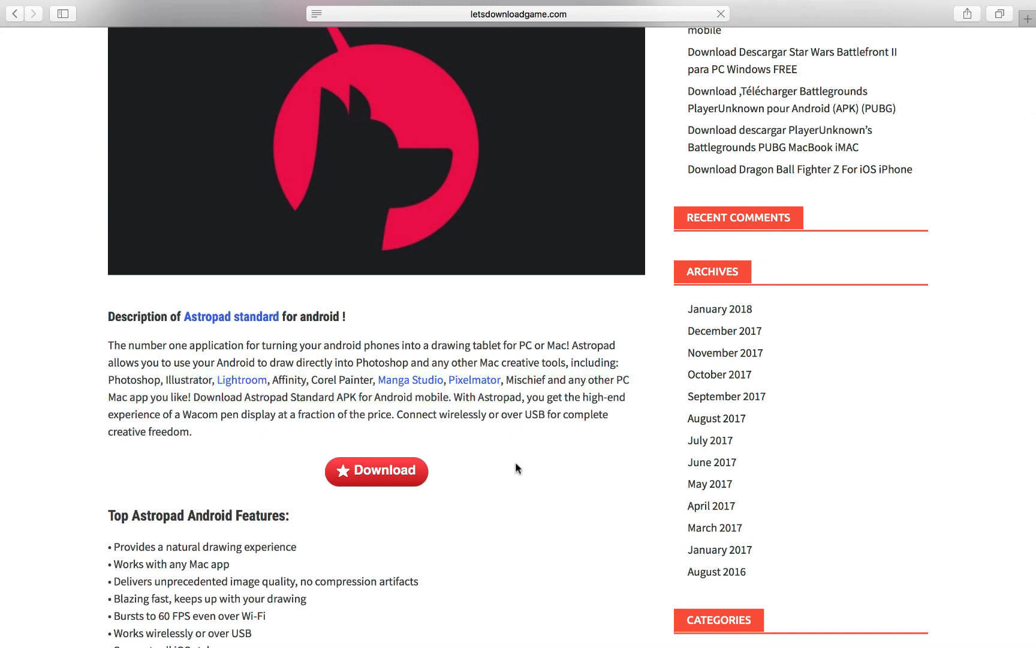
{"action": "mouse_move", "coordinate": [658, 445]}
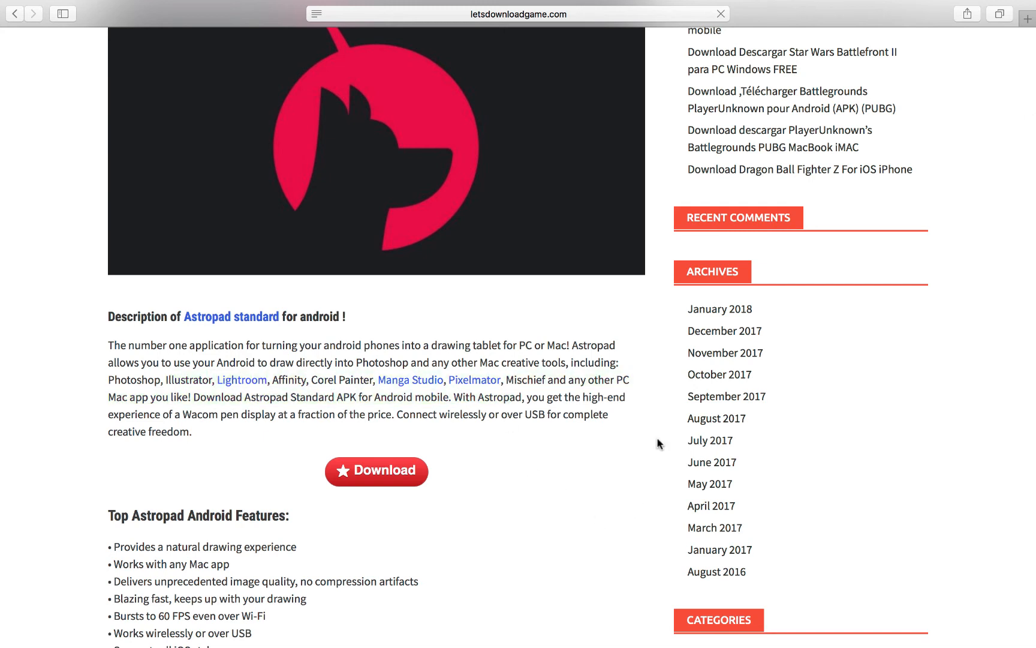
{"action": "scroll", "scroll_direction": "up", "scroll_amount": 3}
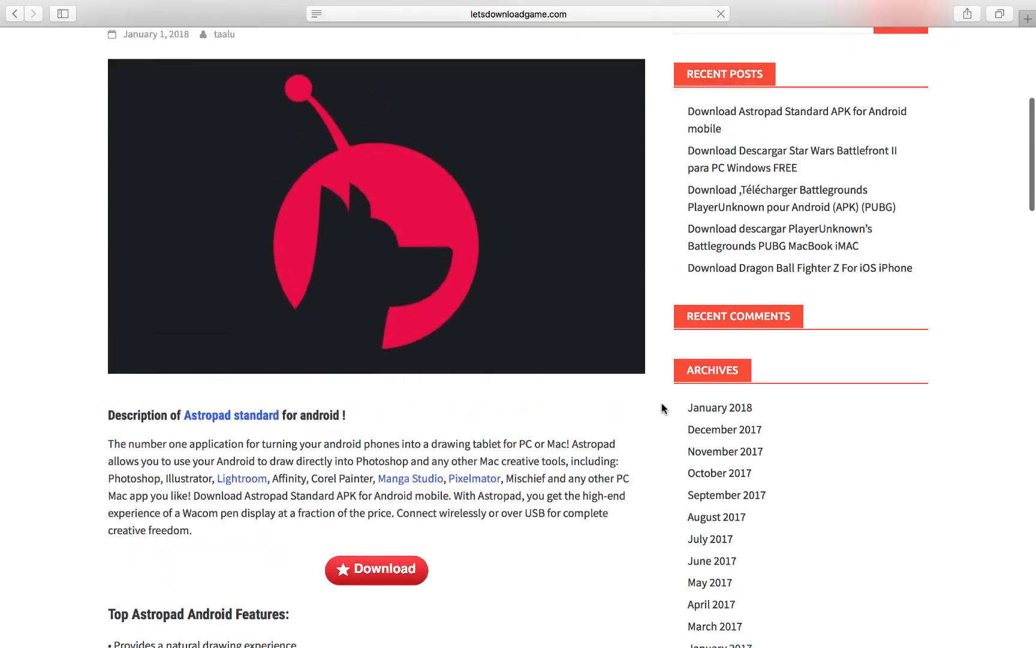